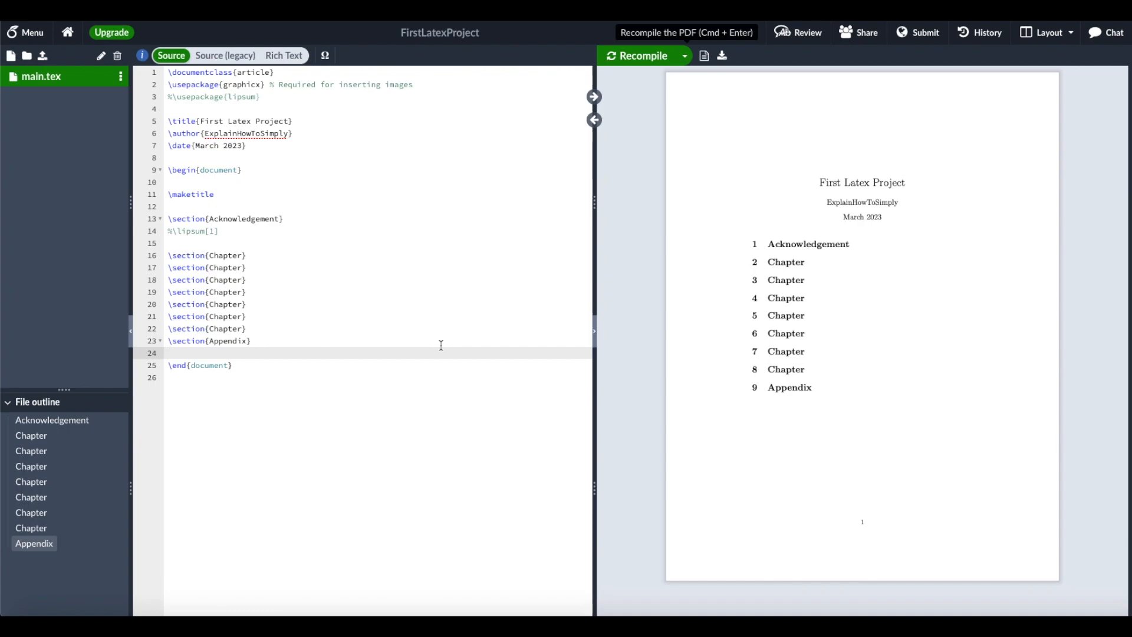
Uncomment \usepackage{lipsum} and the \lipsum[1] line under Acknowledgement
left_click(169, 352)
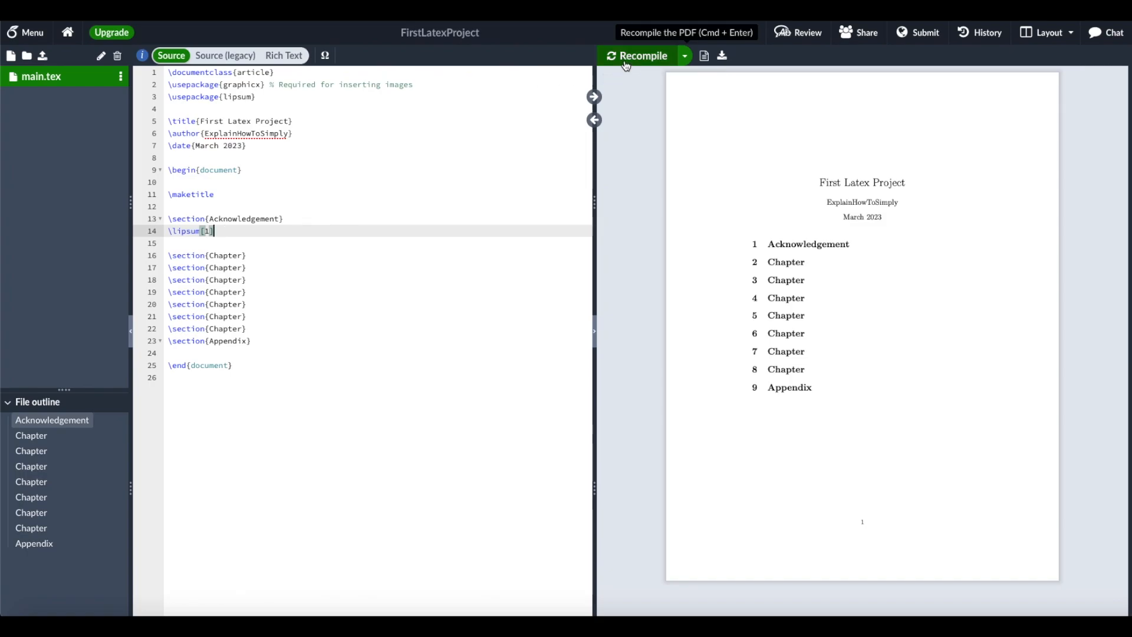
Recompile so the Lorem ipsum paragraph appears under Acknowledgement
left_click(642, 56)
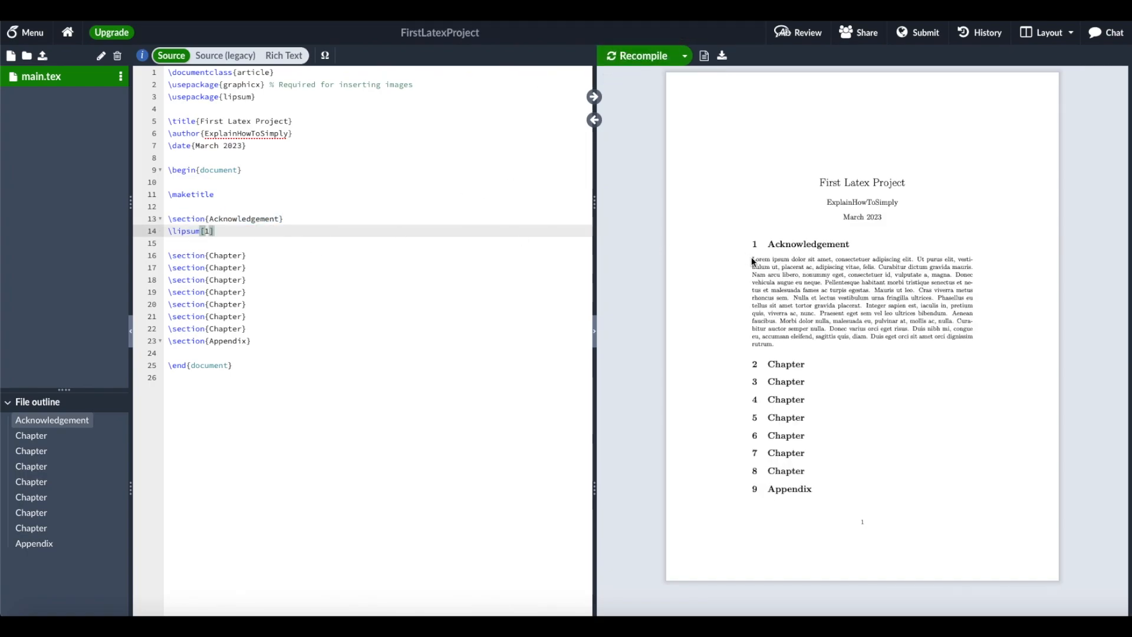
mouse_move(940, 355)
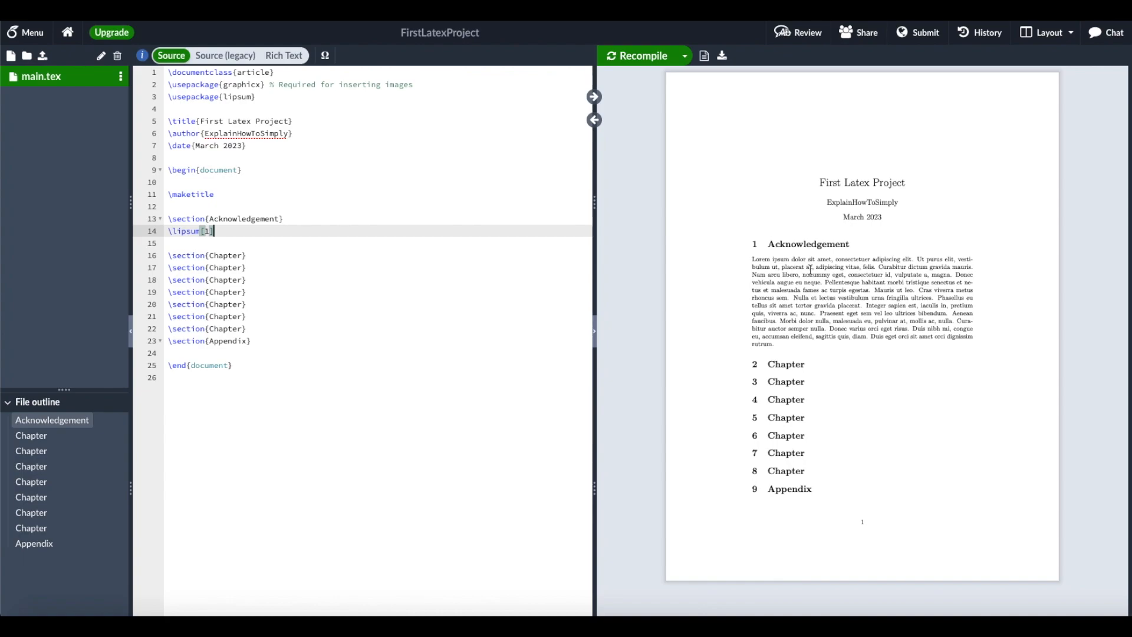
Add \lipsum[3] and \lipsum[2] under the first two Chapter sections and recompile
triple_click(191, 230)
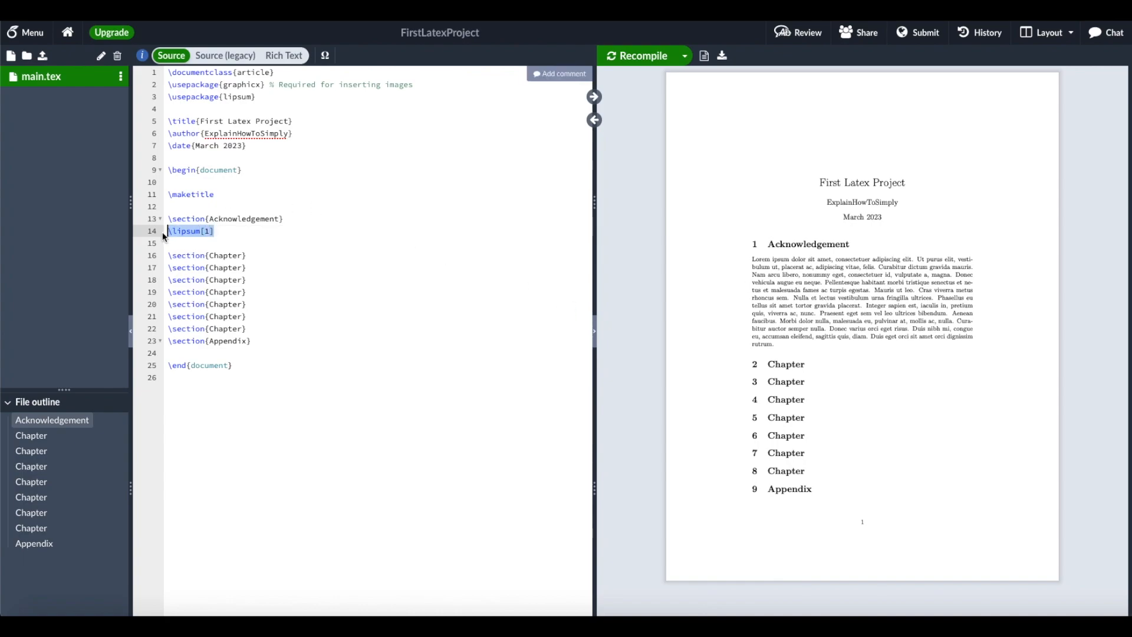
key("Enter")
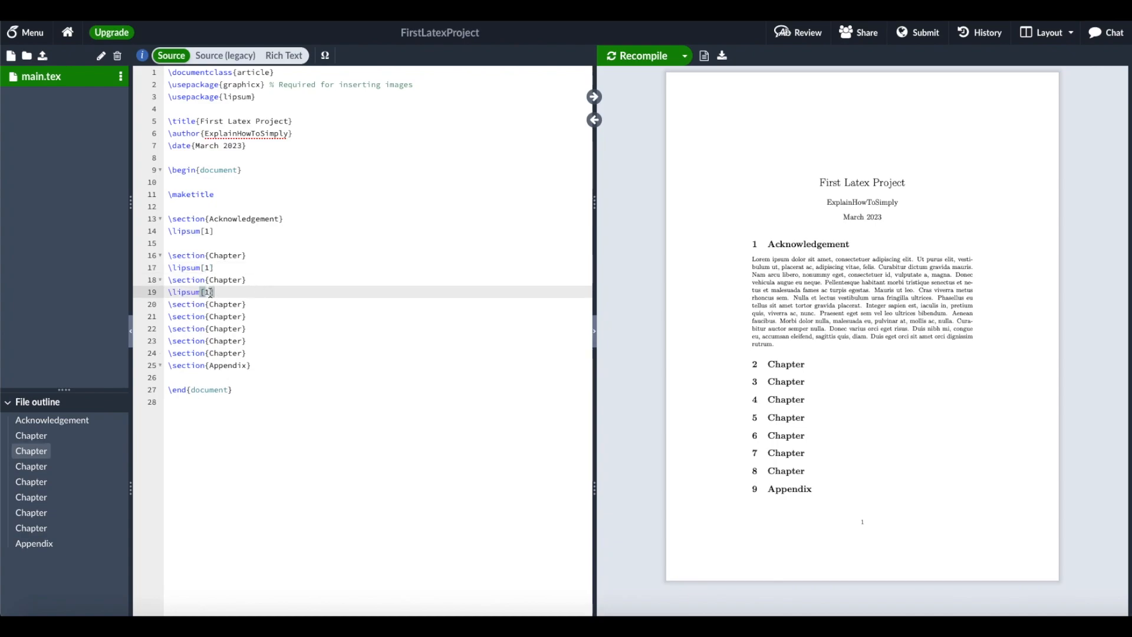
type("2")
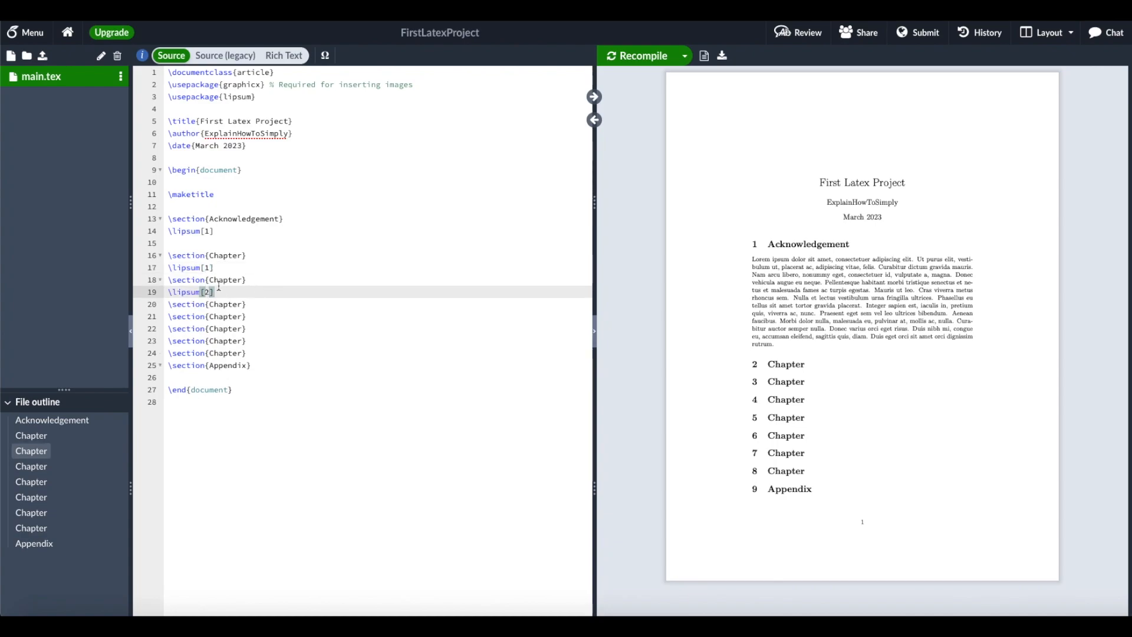
type("3")
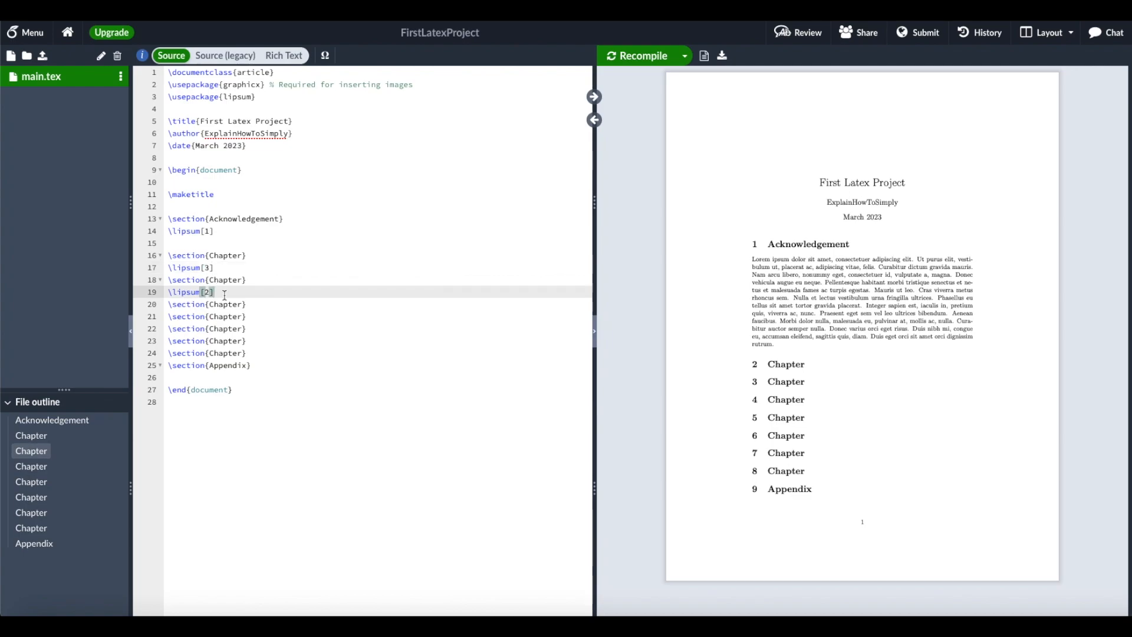
left_click(642, 55)
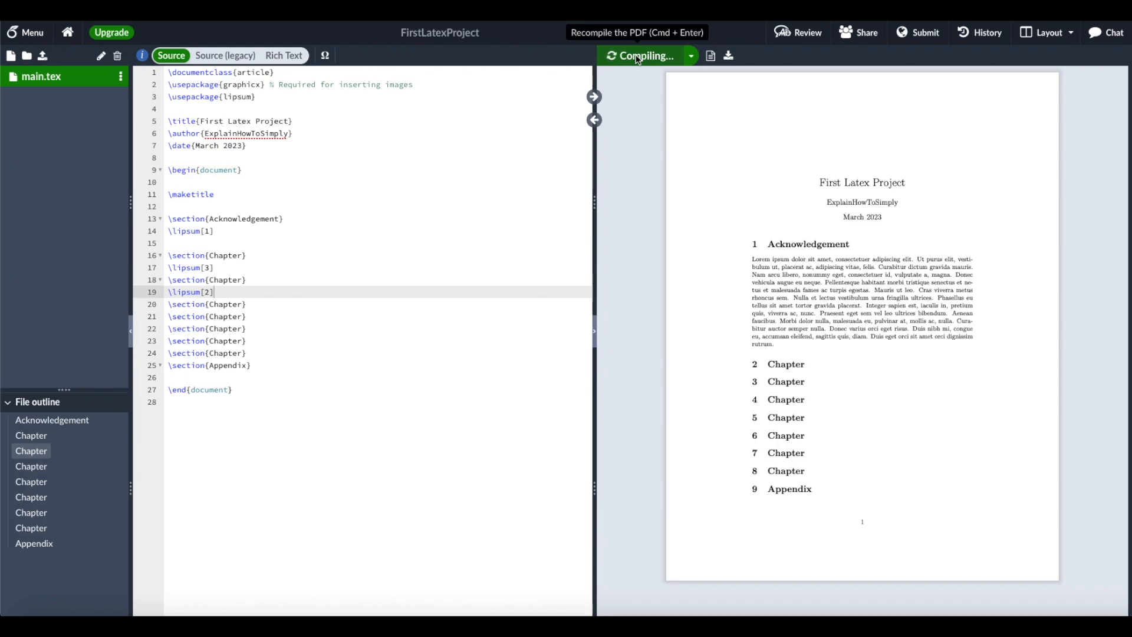